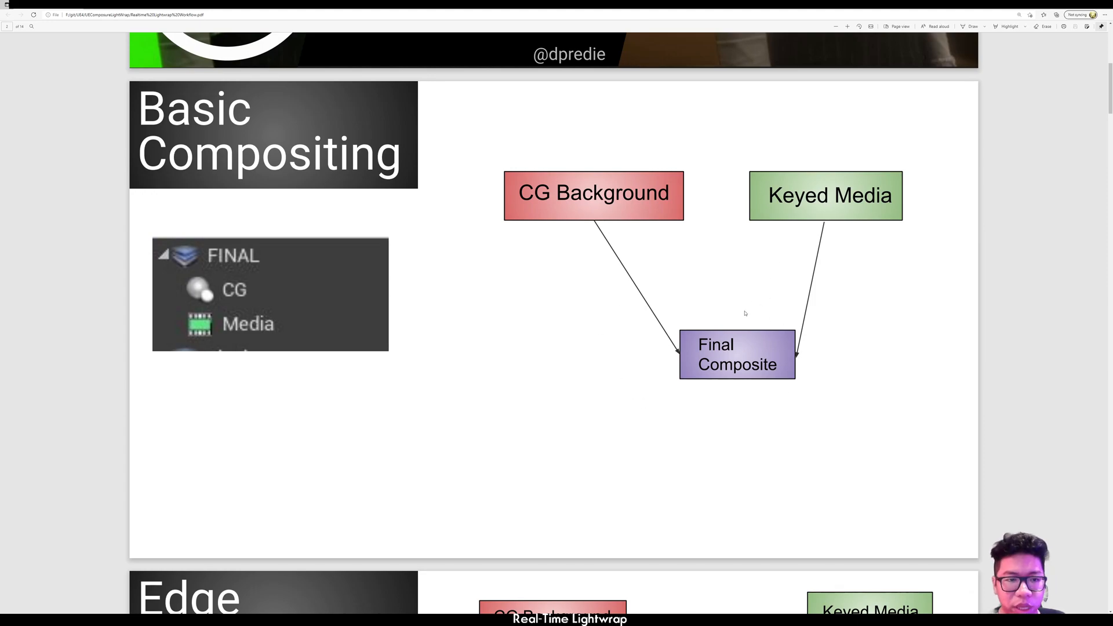
pyautogui.moveTo(766, 327)
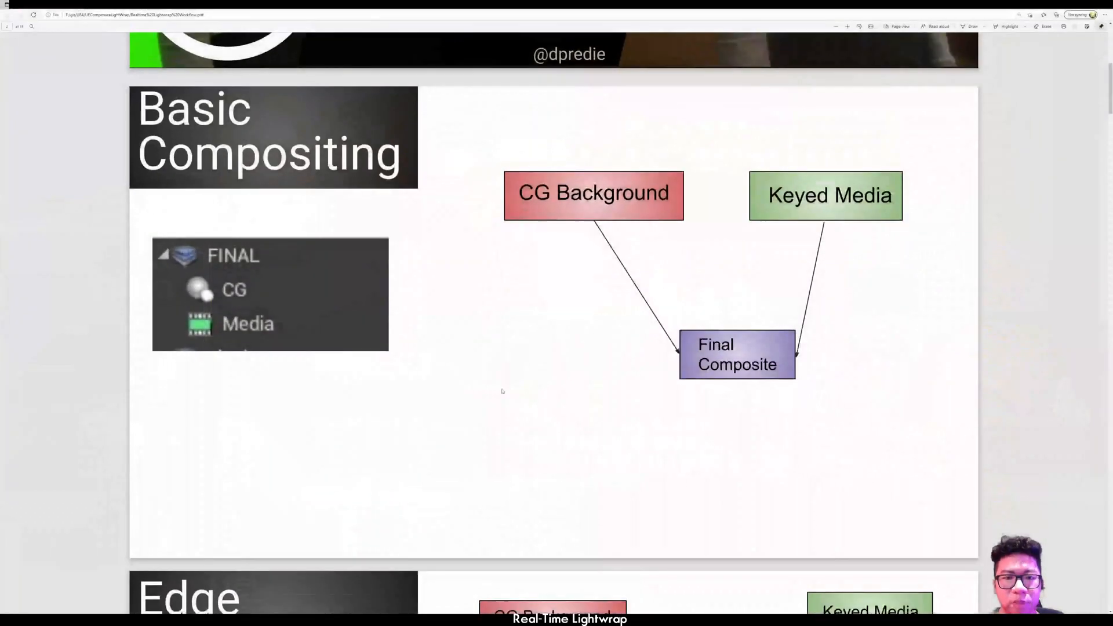
# Follow the GitHub URL on the Edge Lightwrap slide to the LightWrap materials folder.
pyautogui.scroll(-3)
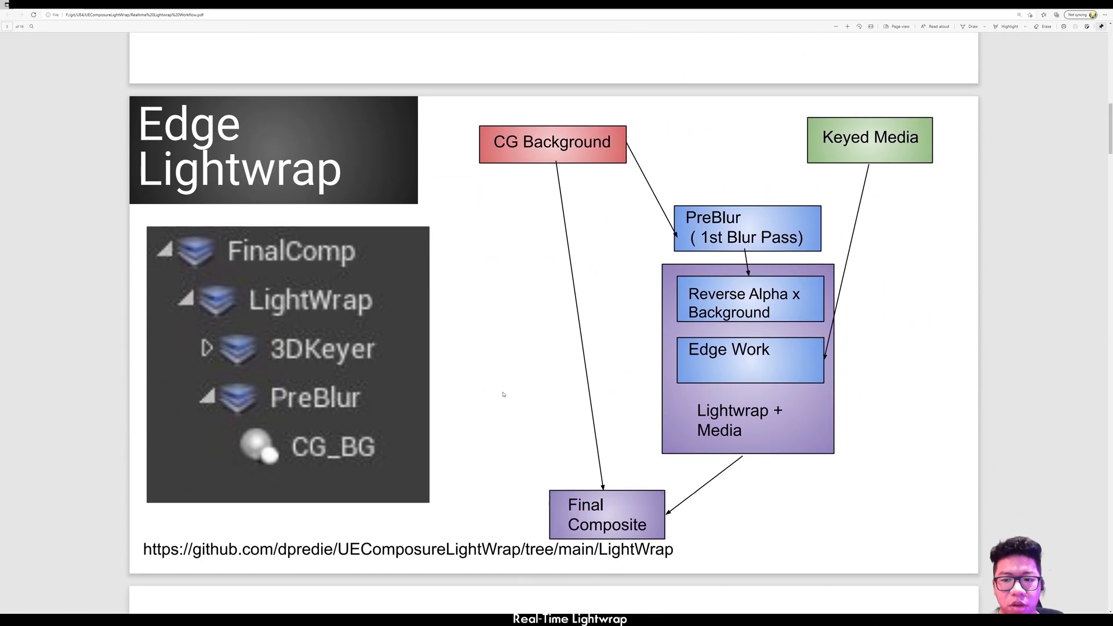
pyautogui.scroll(-3)
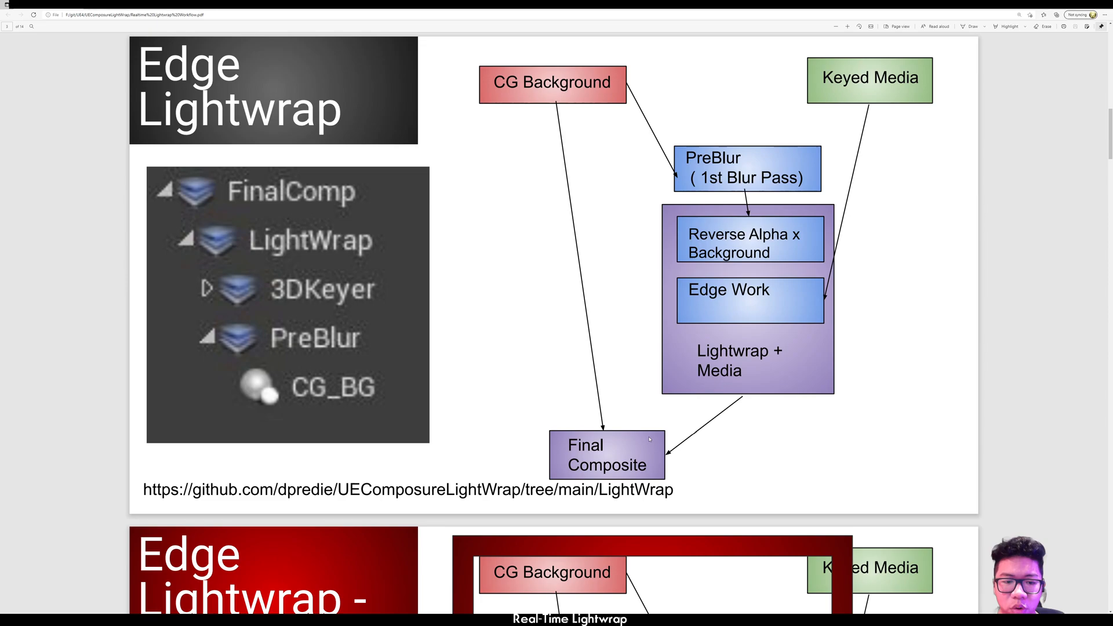
pyautogui.click(407, 490)
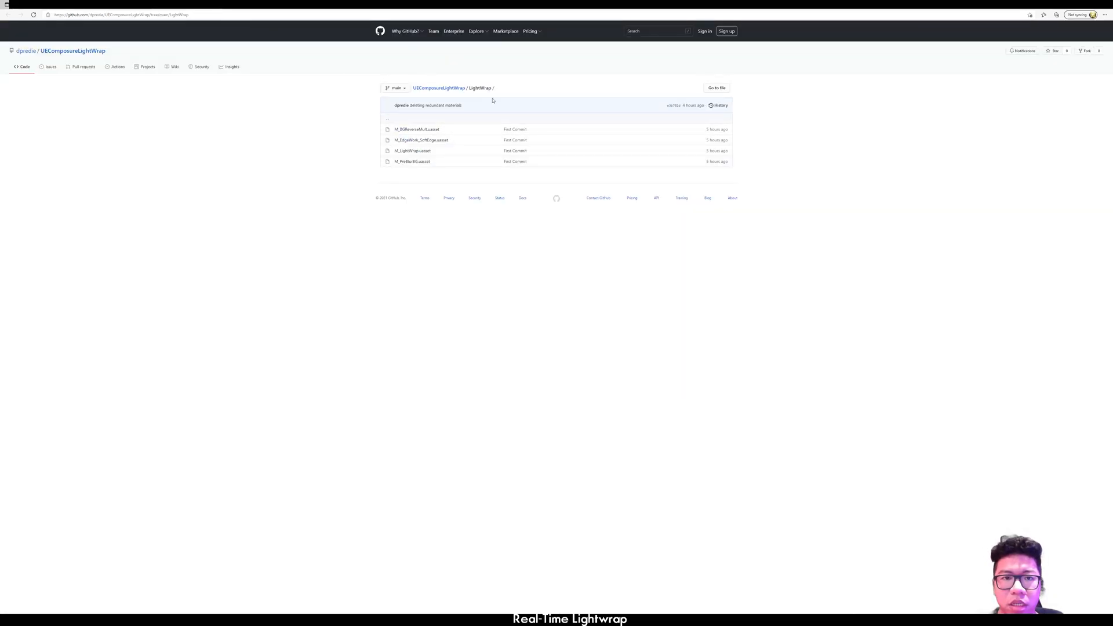
# From the repository root, download UEComposureLightWrap as a ZIP via the Code dropdown.
pyautogui.click(438, 87)
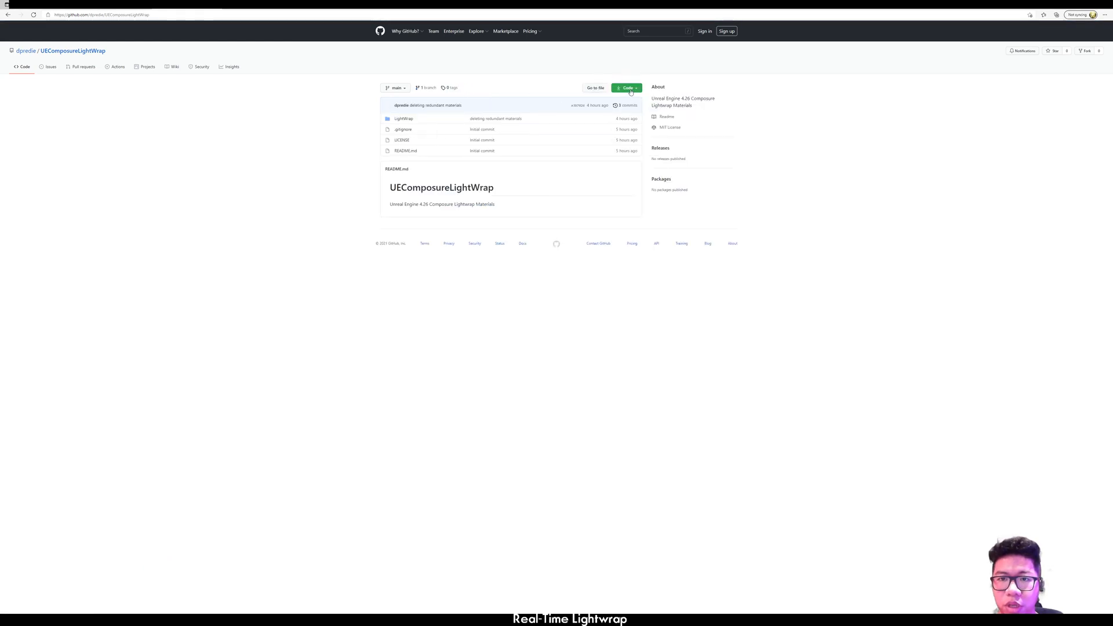
pyautogui.click(626, 87)
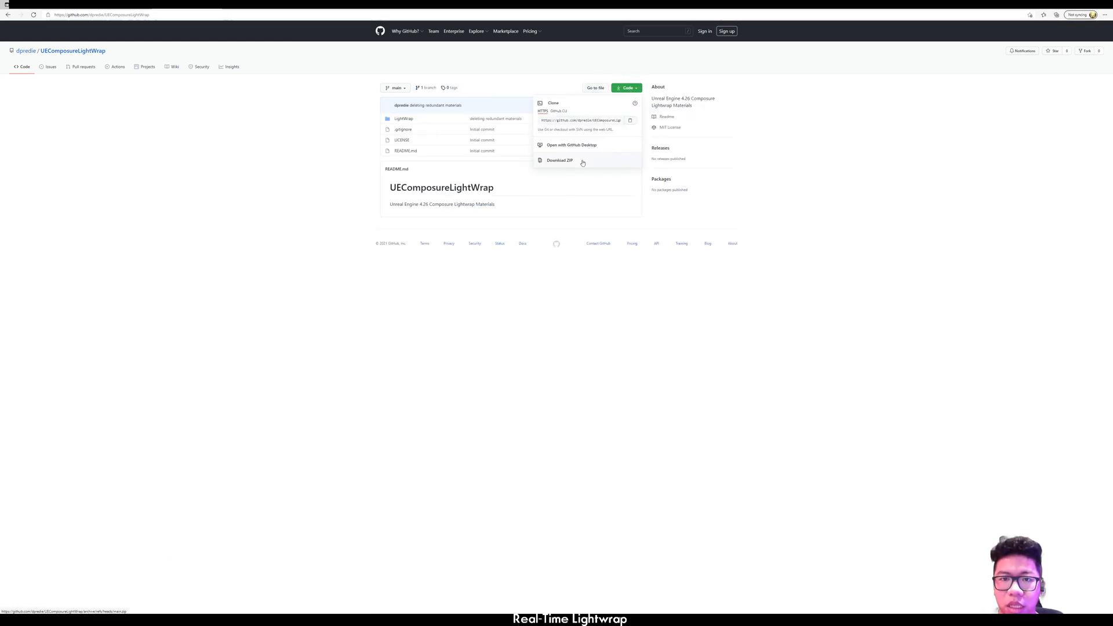
pyautogui.click(559, 160)
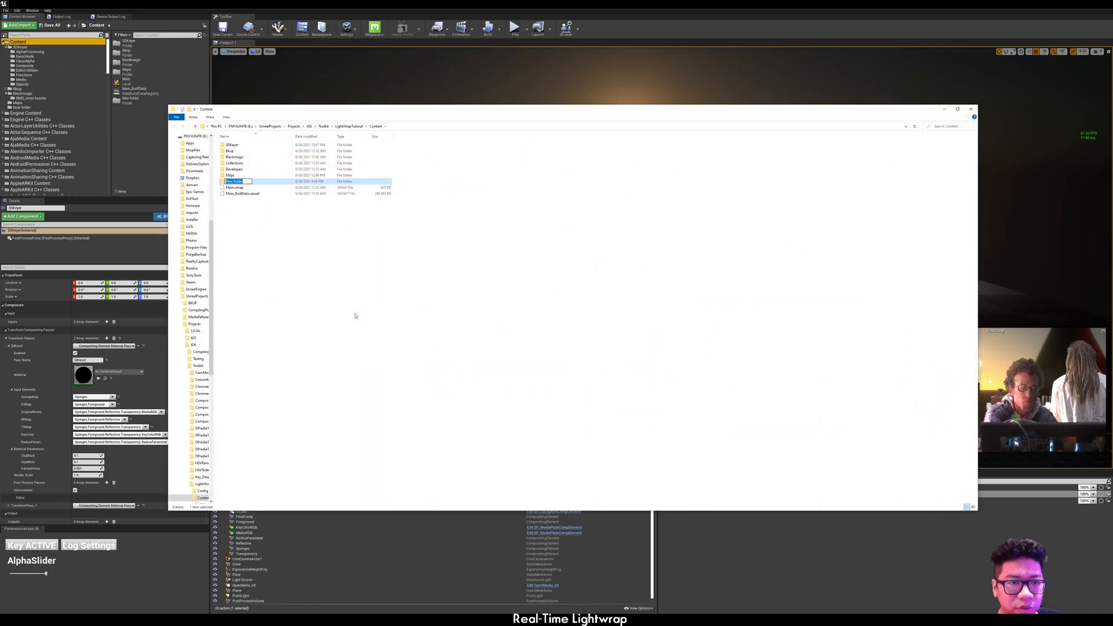
# Name the new Content subfolder Lightwrap and enter it for the four M_ .uasset files.
pyautogui.write('Light')
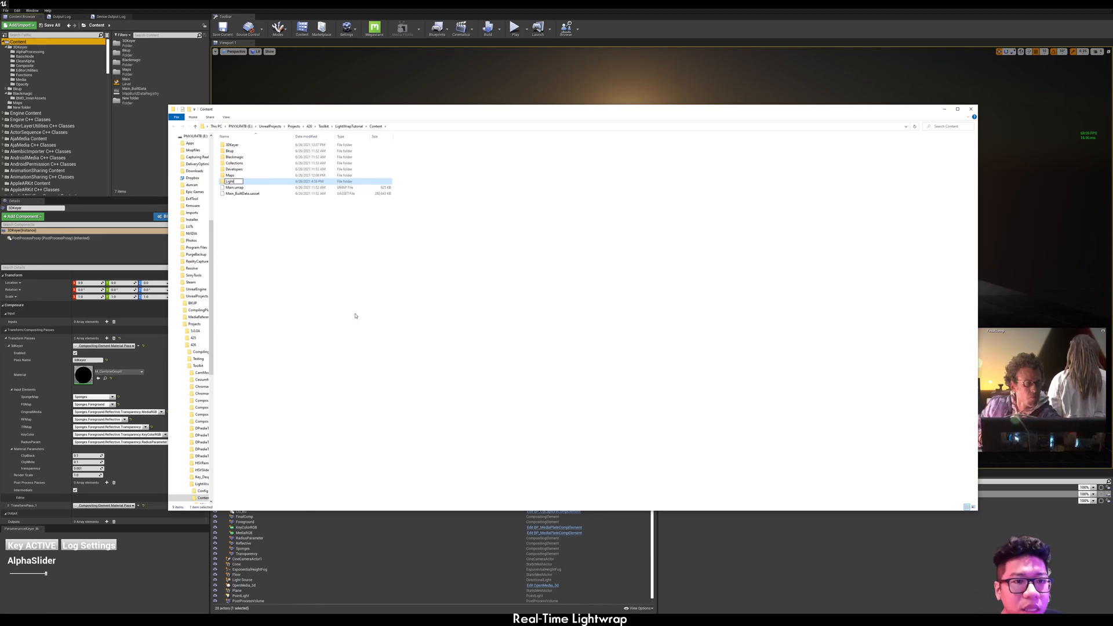
pyautogui.doubleClick(231, 181)
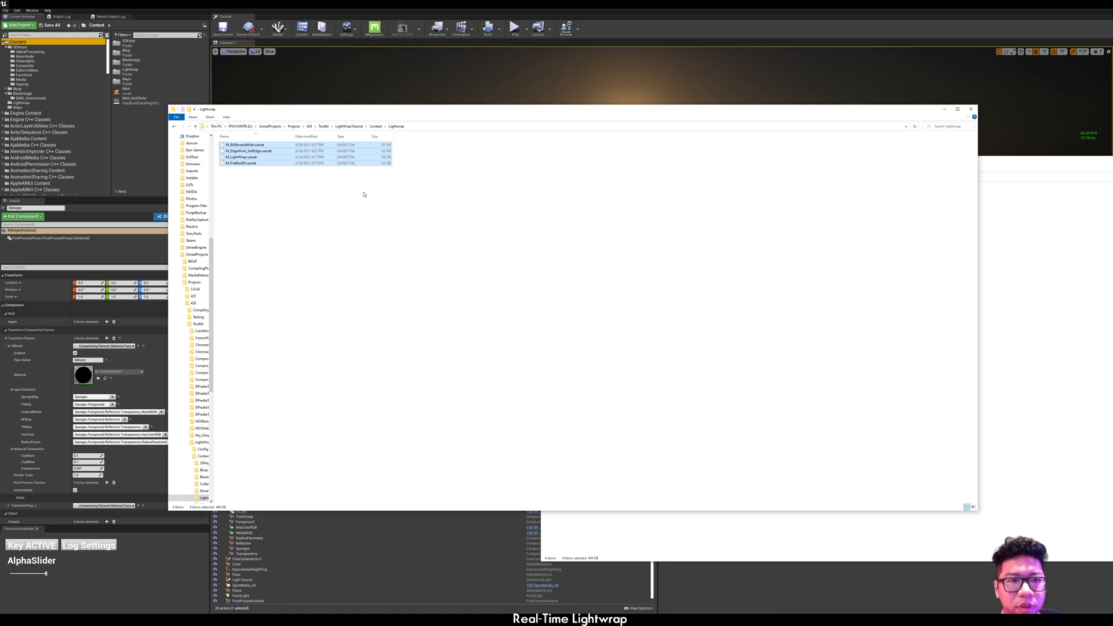
pyautogui.moveTo(876, 146)
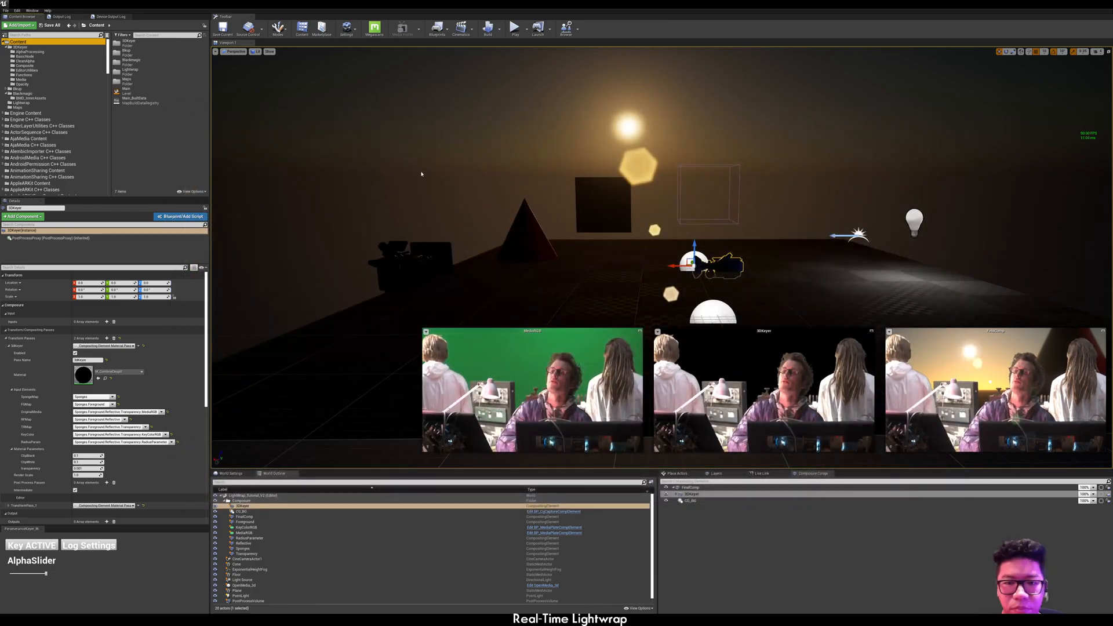
# Show the Lightwrap folder's imported materials in the Content Browser.
pyautogui.click(21, 102)
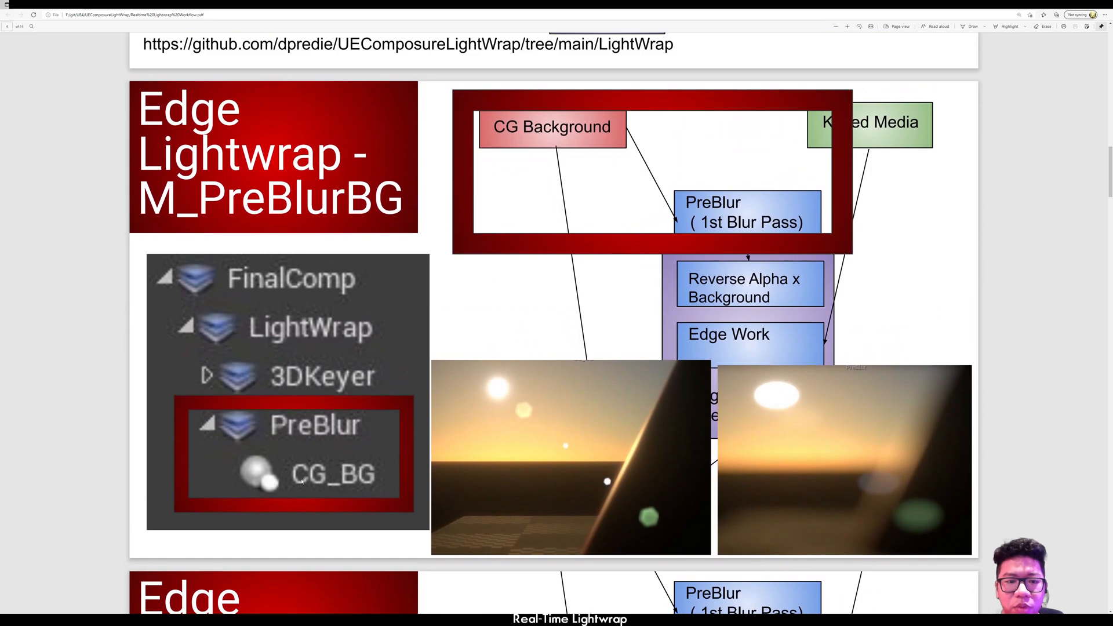
pyautogui.moveTo(245, 448)
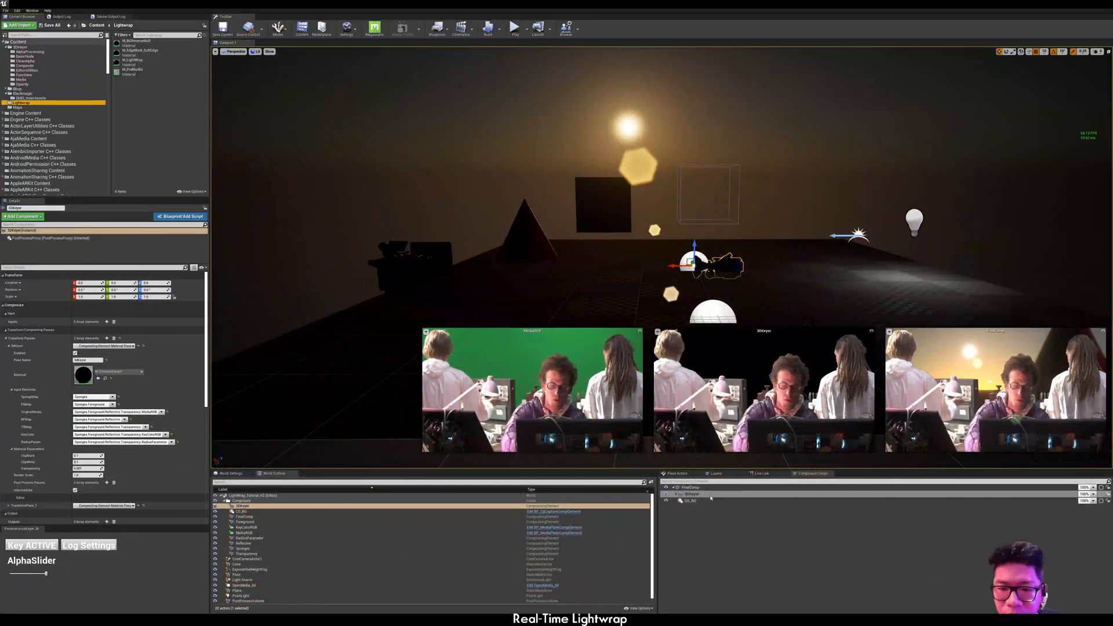
# Create a plain CompositingElement layer under FinalComp to serve as the PreBlur element.
pyautogui.rightClick(690, 495)
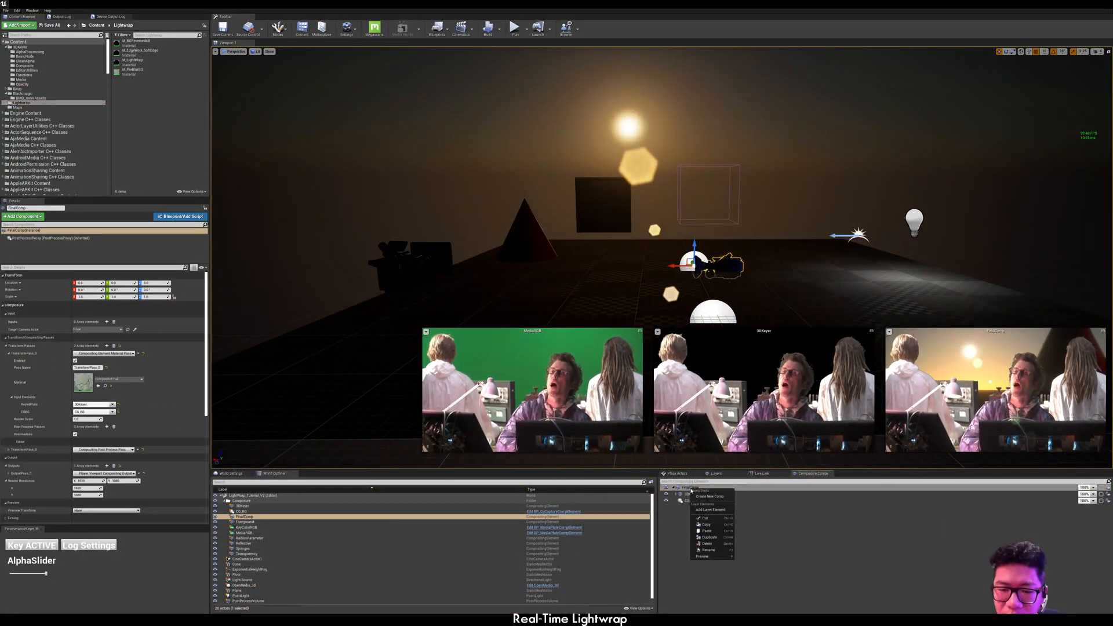
pyautogui.click(709, 509)
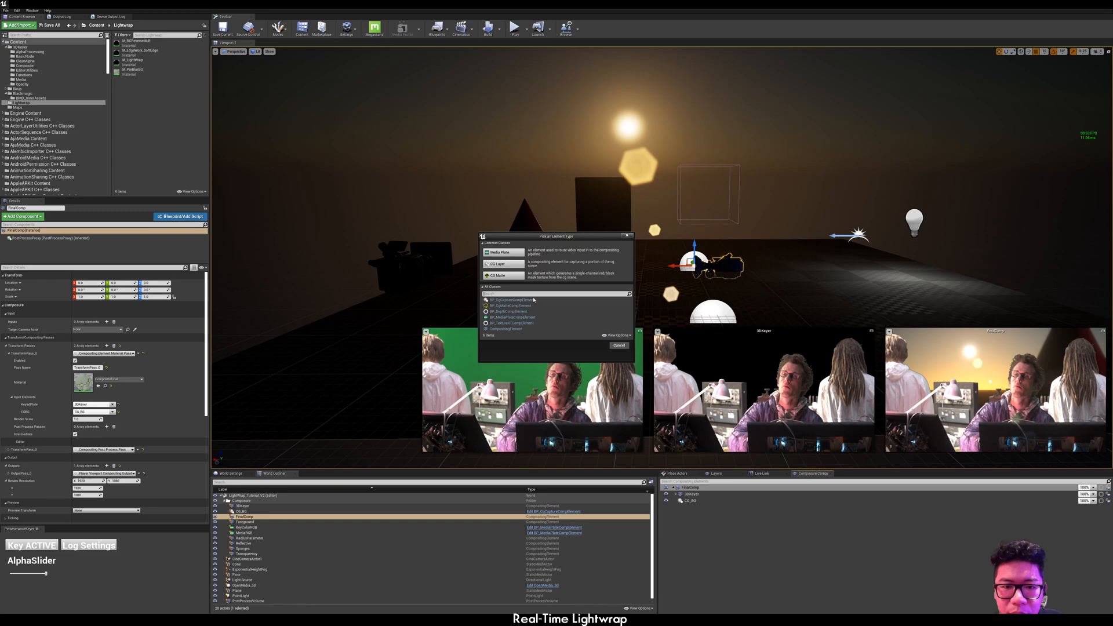
pyautogui.click(505, 328)
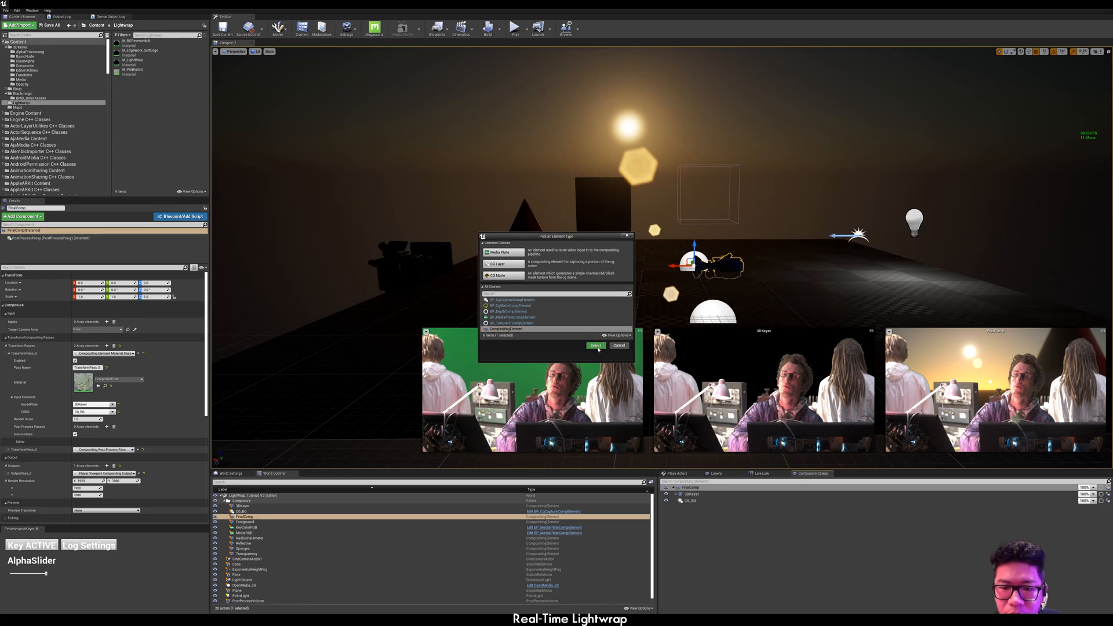
pyautogui.click(596, 346)
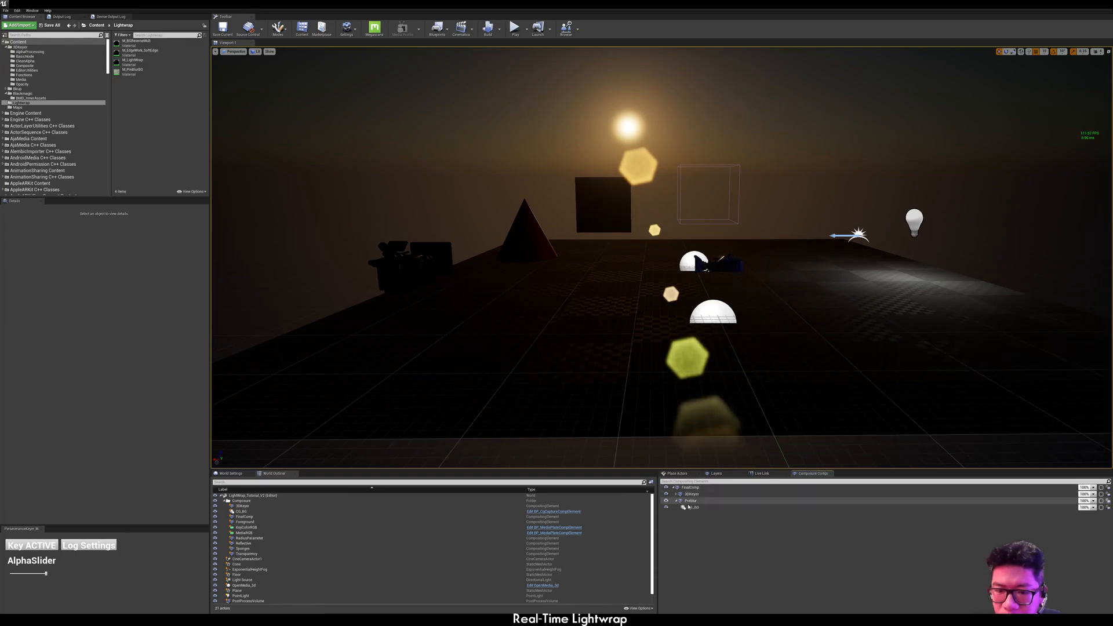
# On PreBlur's transform pass, use M_PreBlurBG with CG_BG as the BG input element.
pyautogui.click(241, 512)
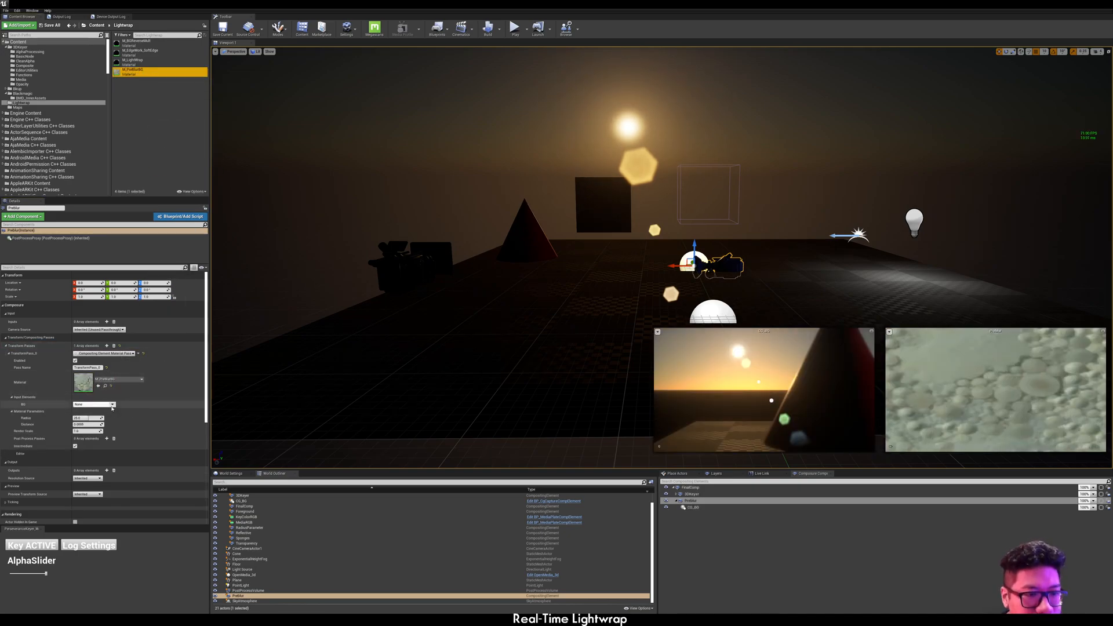
pyautogui.click(93, 404)
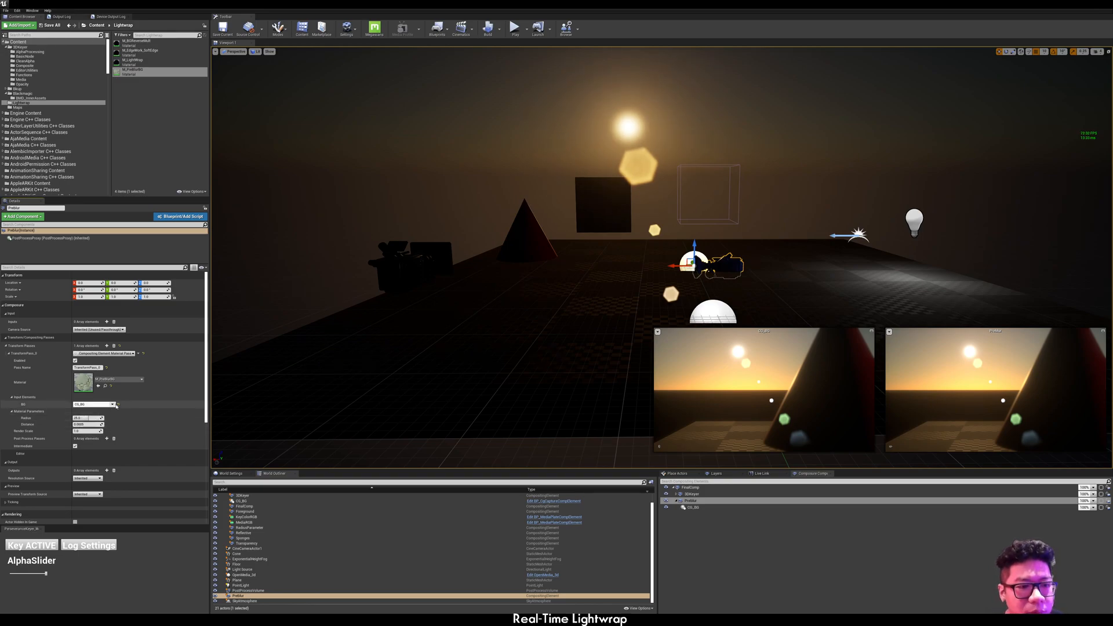
pyautogui.click(93, 404)
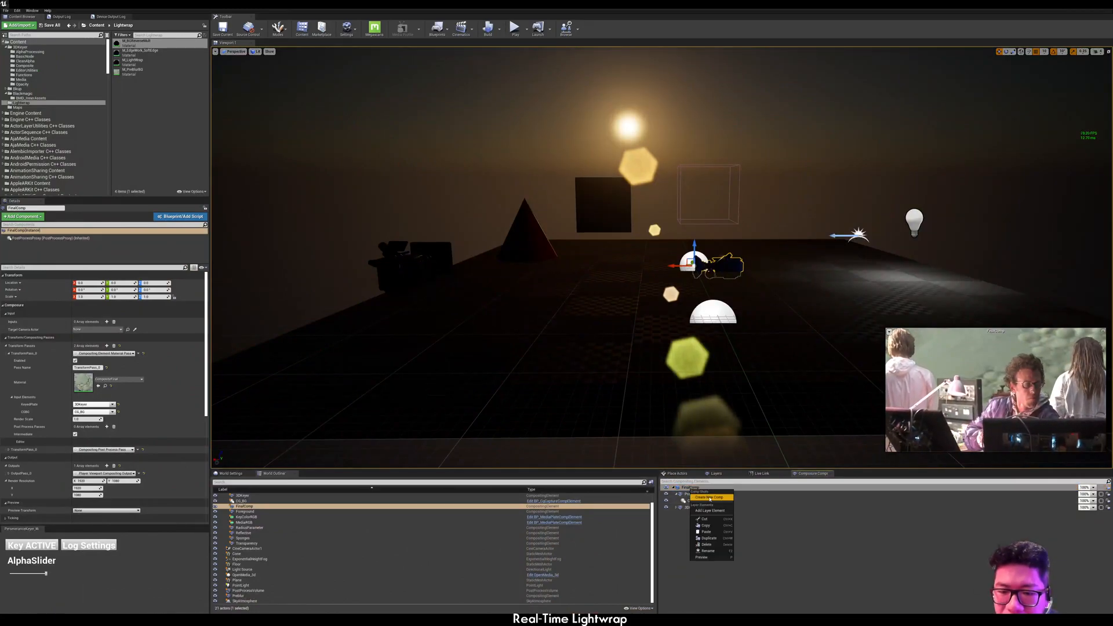
# Create another CompositingElement under FinalComp as the Lightwrap element.
pyautogui.click(708, 496)
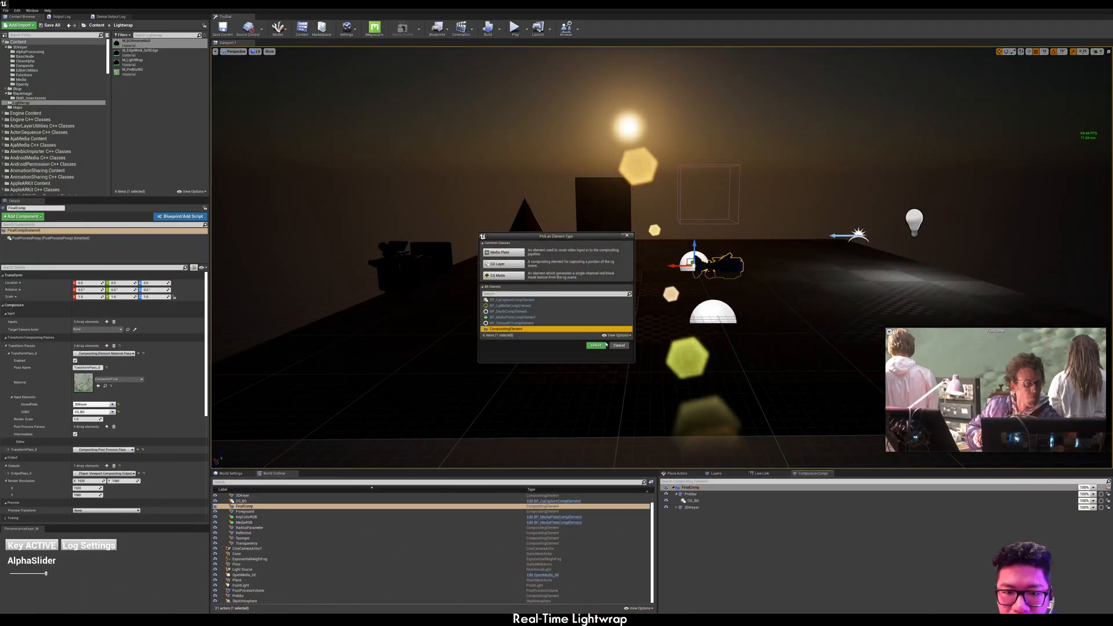
pyautogui.click(595, 346)
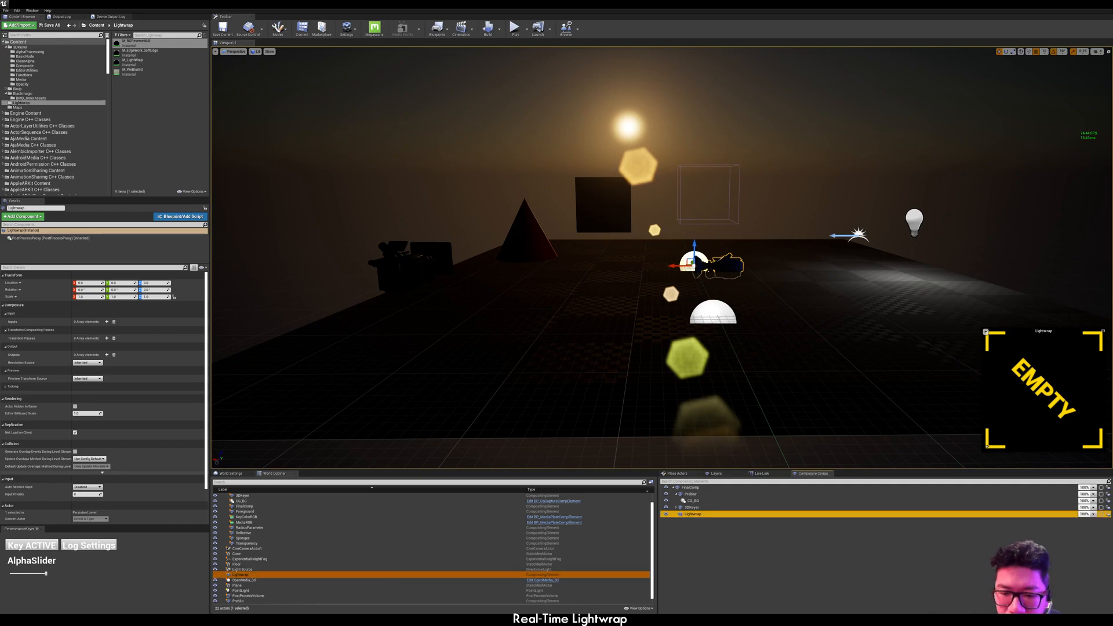
pyautogui.click(691, 494)
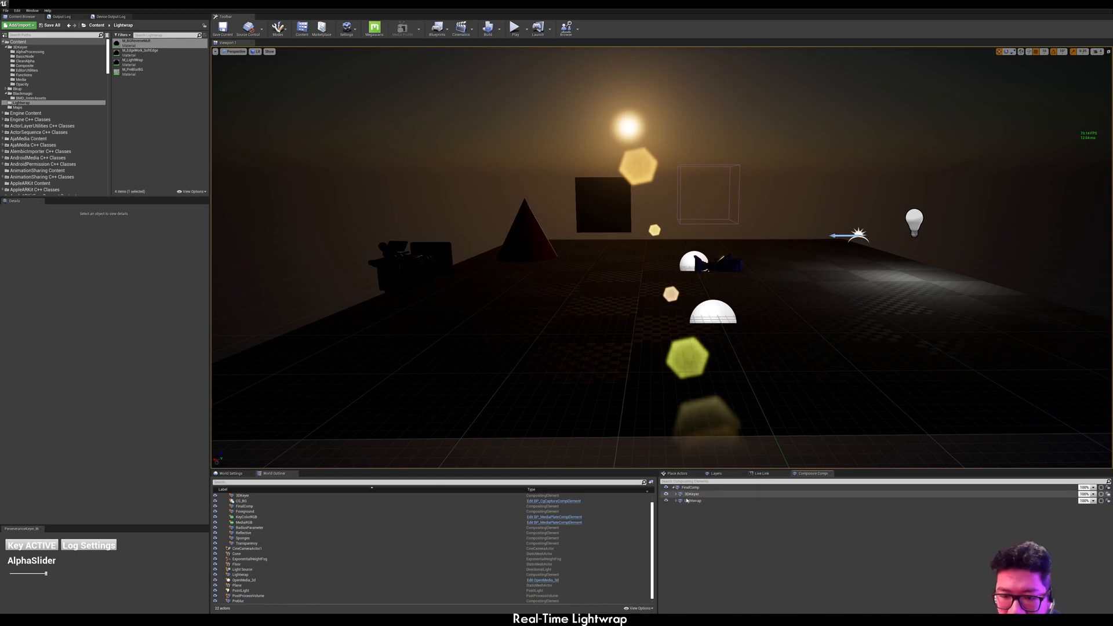
# Parent 3DKeyer under Lightwrap beside PreBlur and select Lightwrap to view its empty output.
pyautogui.click(667, 494)
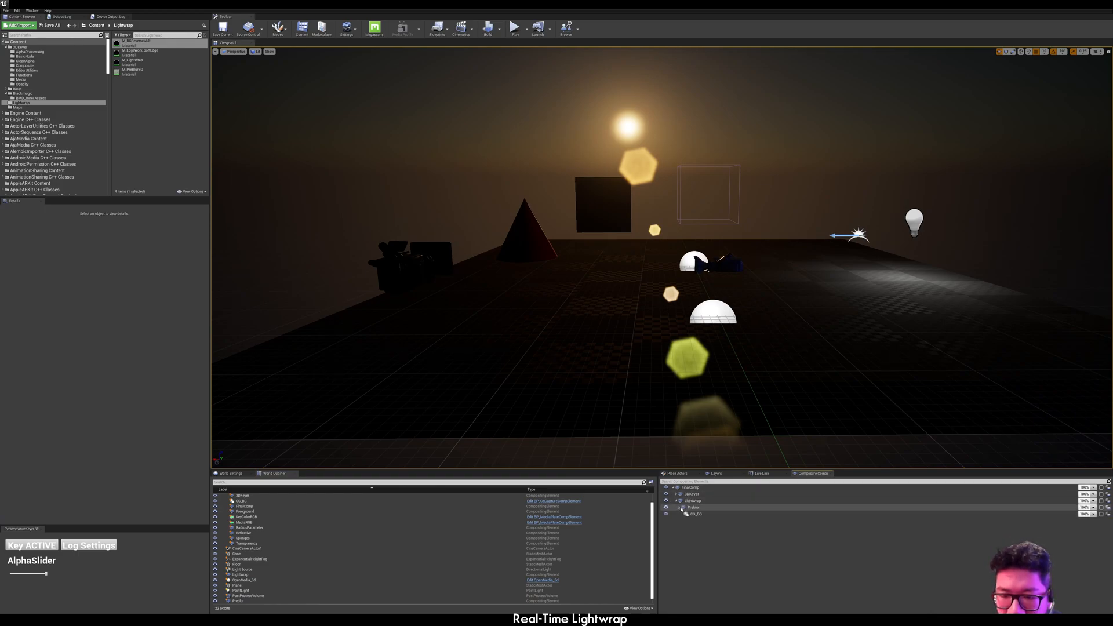
pyautogui.click(691, 494)
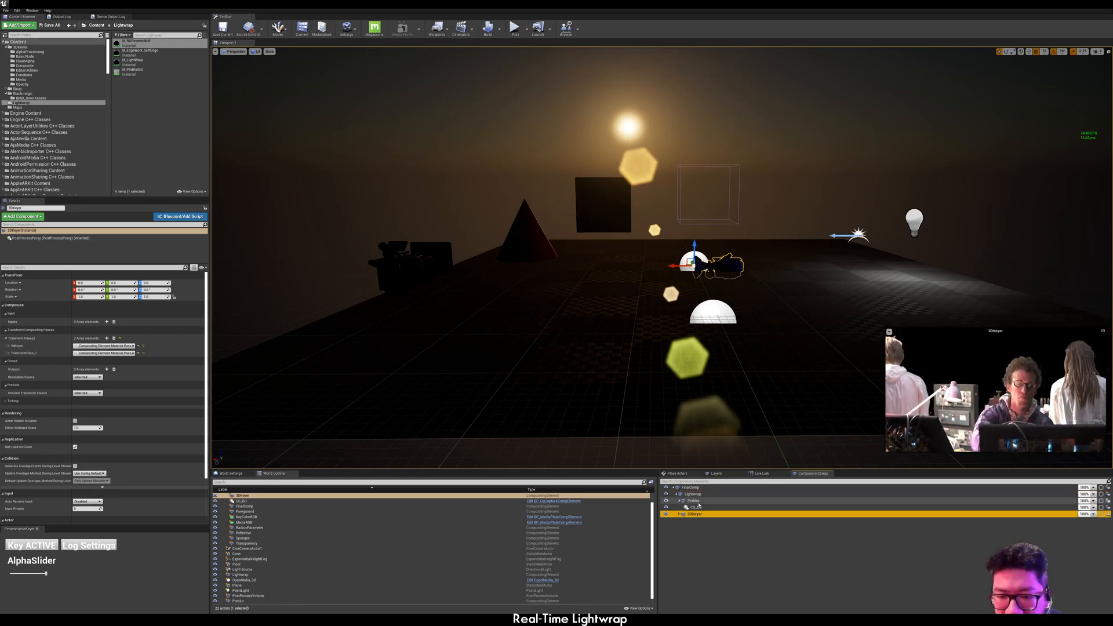
pyautogui.click(692, 494)
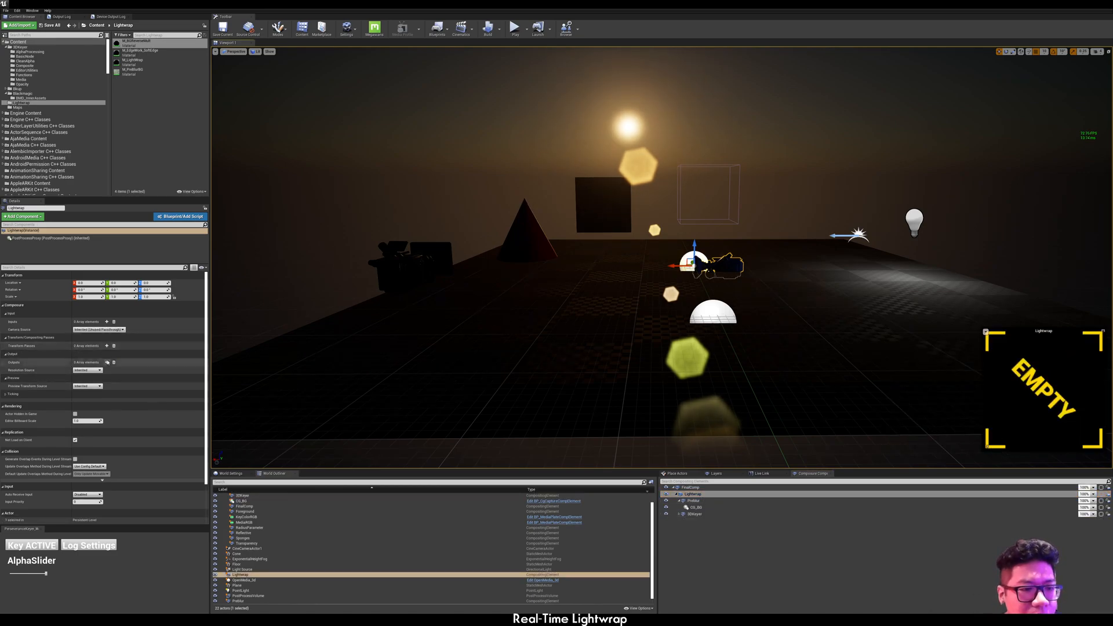
# Add a Compositing Element Material Pass to Lightwrap with PreBlur feeding its CG_BG input.
pyautogui.click(105, 346)
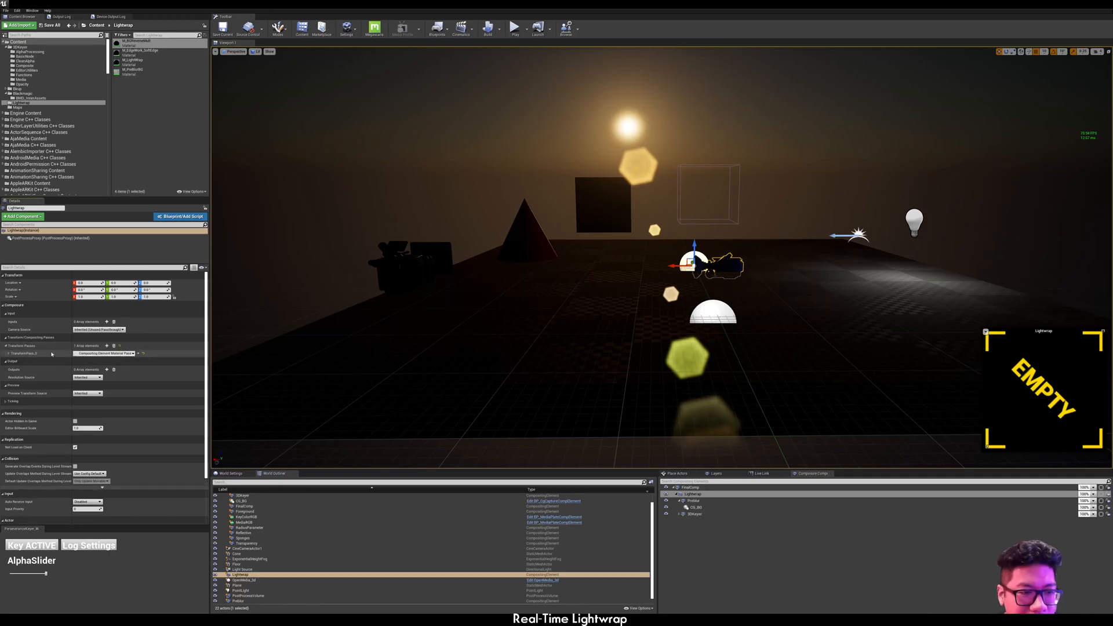
pyautogui.click(6, 352)
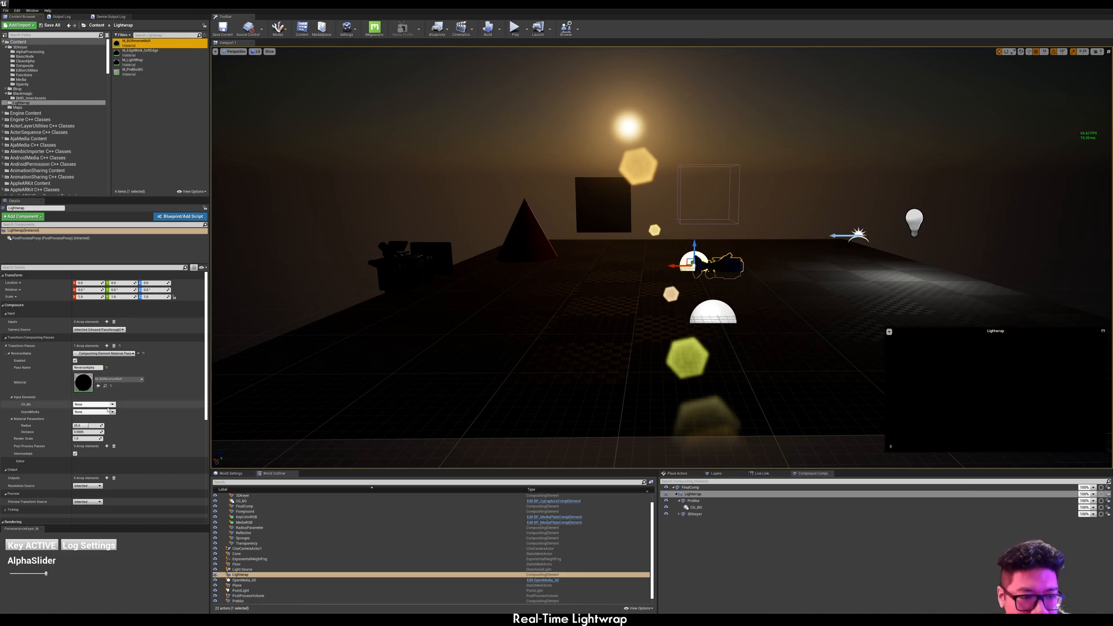
pyautogui.click(112, 405)
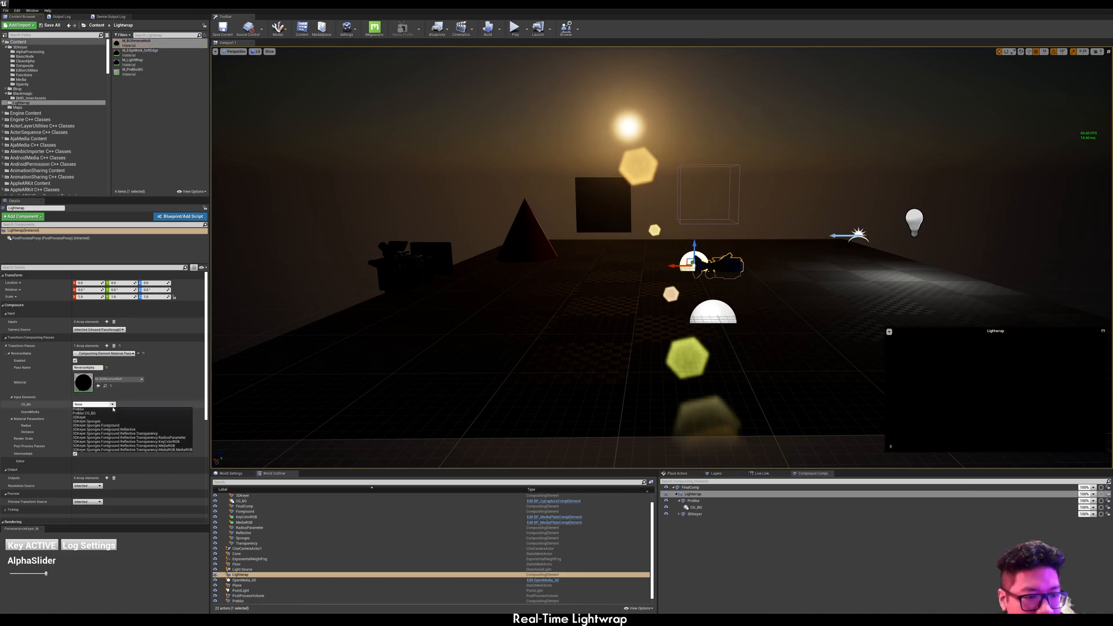
pyautogui.click(78, 408)
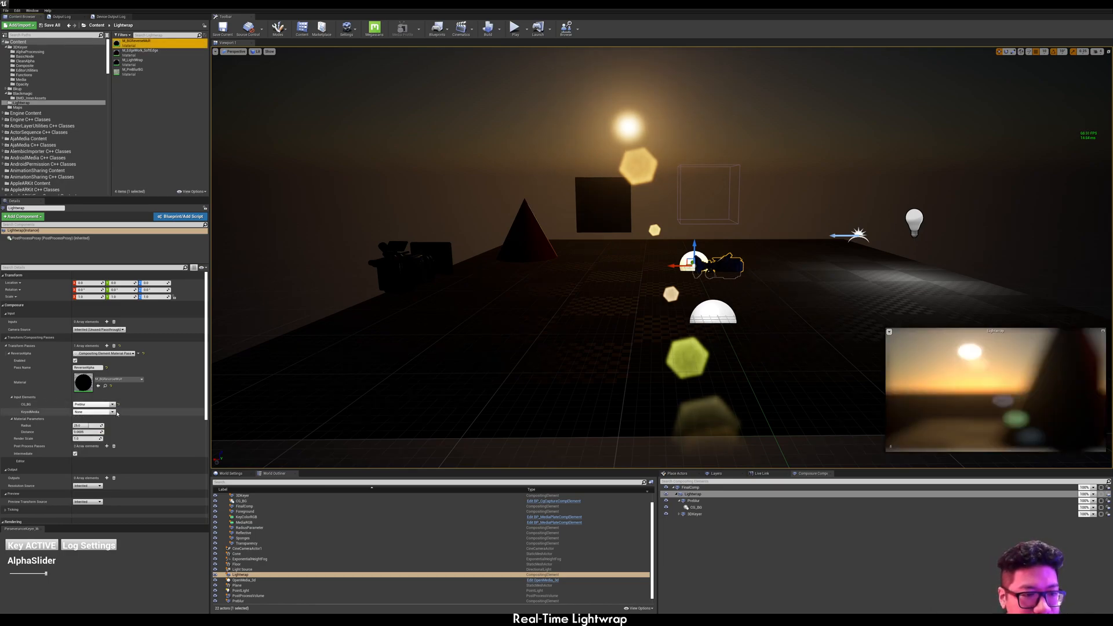
pyautogui.click(93, 412)
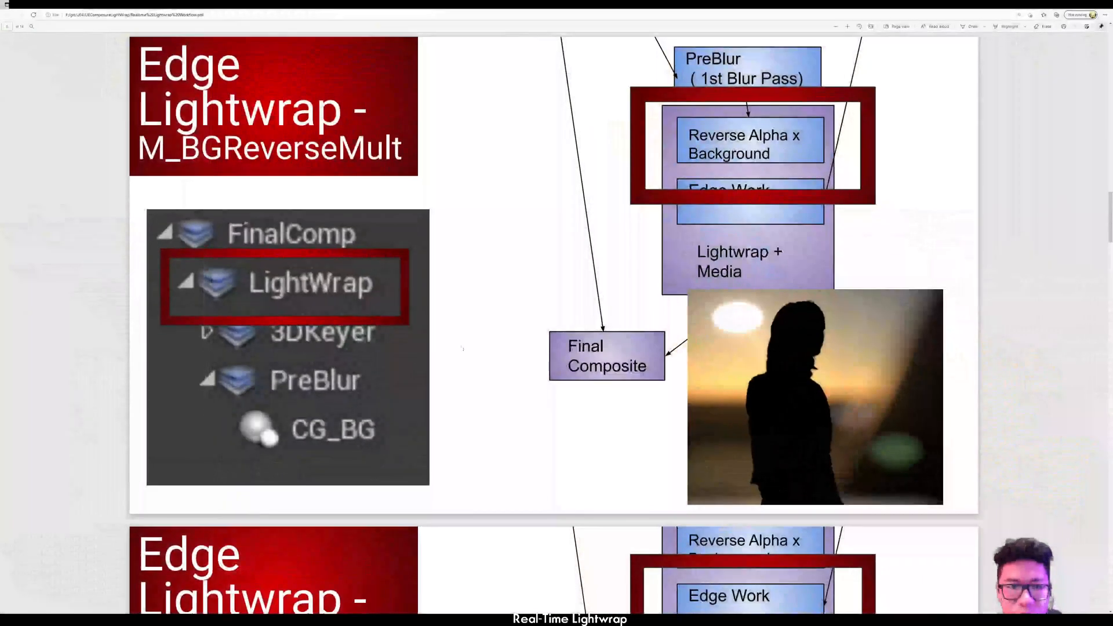
# Scroll the PDF guide to the Edge Lightwrap – M_BGReverseMult slide.
pyautogui.scroll(-3)
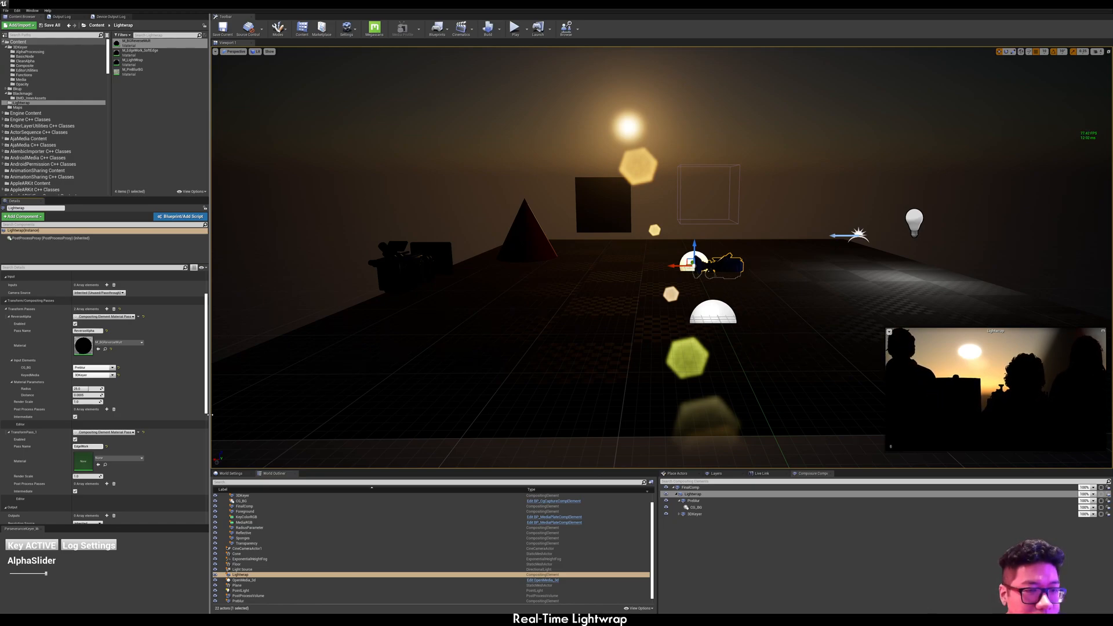
# Give the EdgeWork pass the M_EdgeWork_SoftEdge material with 3DKeyer as its matte input.
pyautogui.click(140, 50)
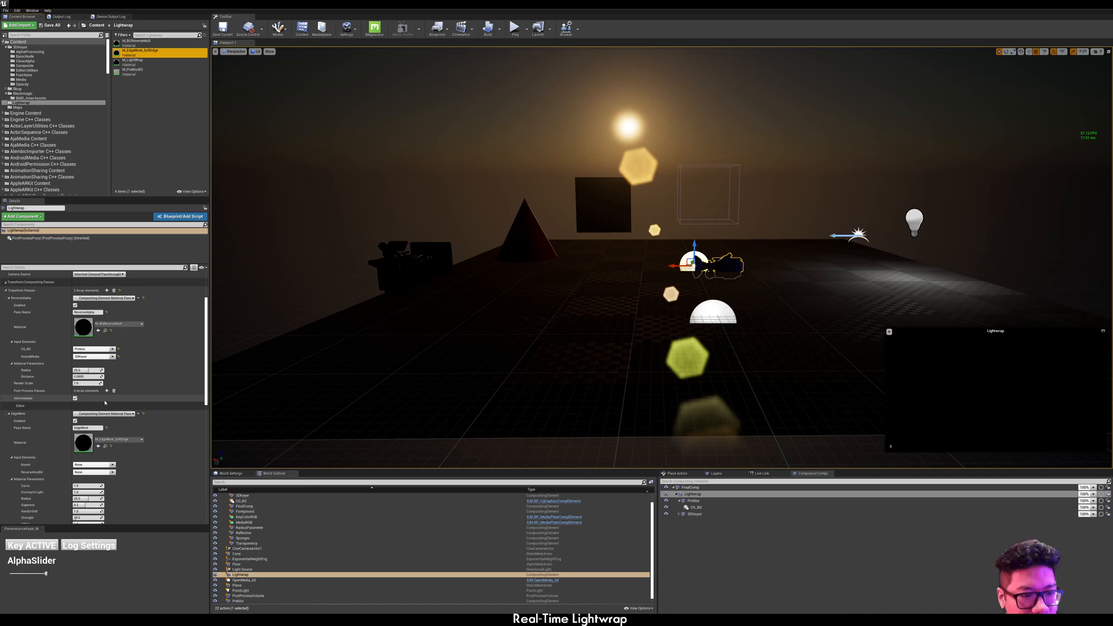
pyautogui.click(93, 437)
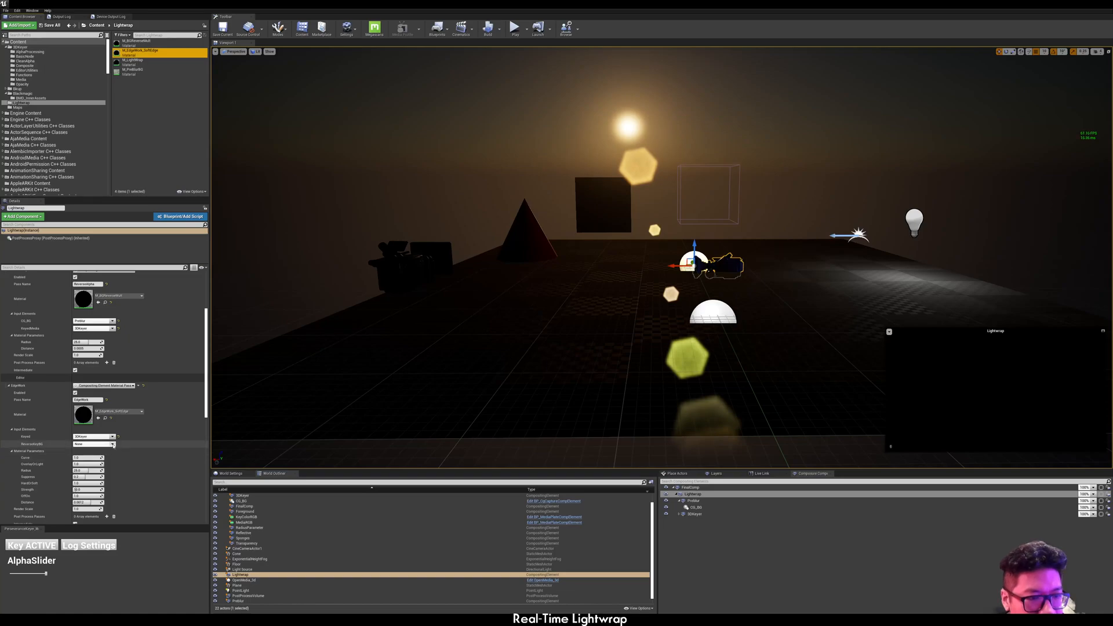
pyautogui.click(93, 444)
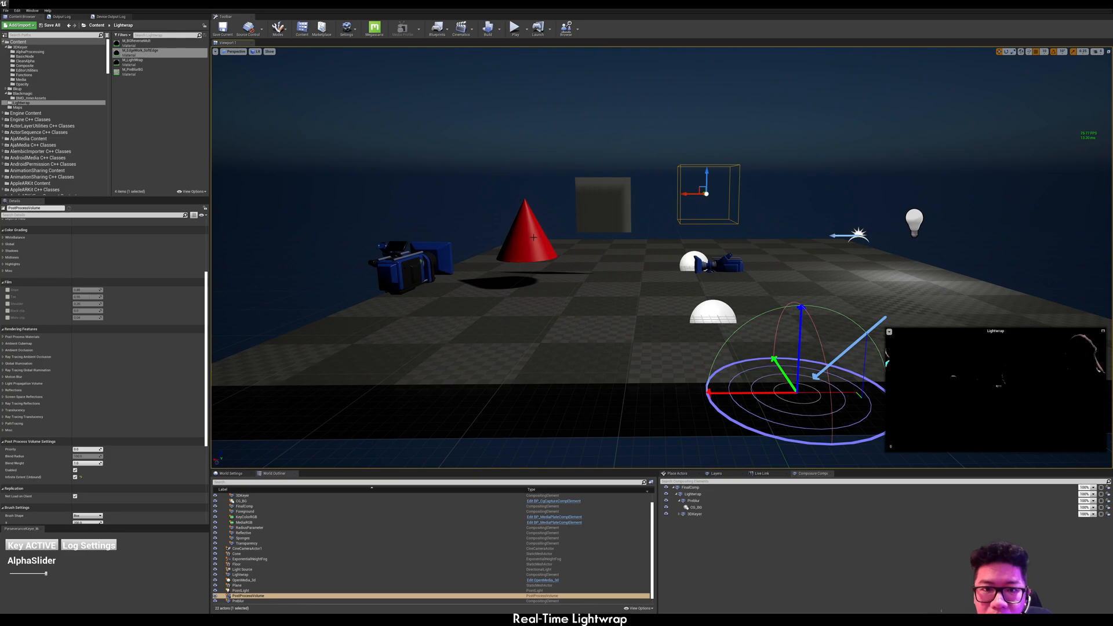
# Select the PostProcessVolume in the World Outliner to restore dark sunset lighting and brighten the Lightwrap edge outline.
pyautogui.click(235, 554)
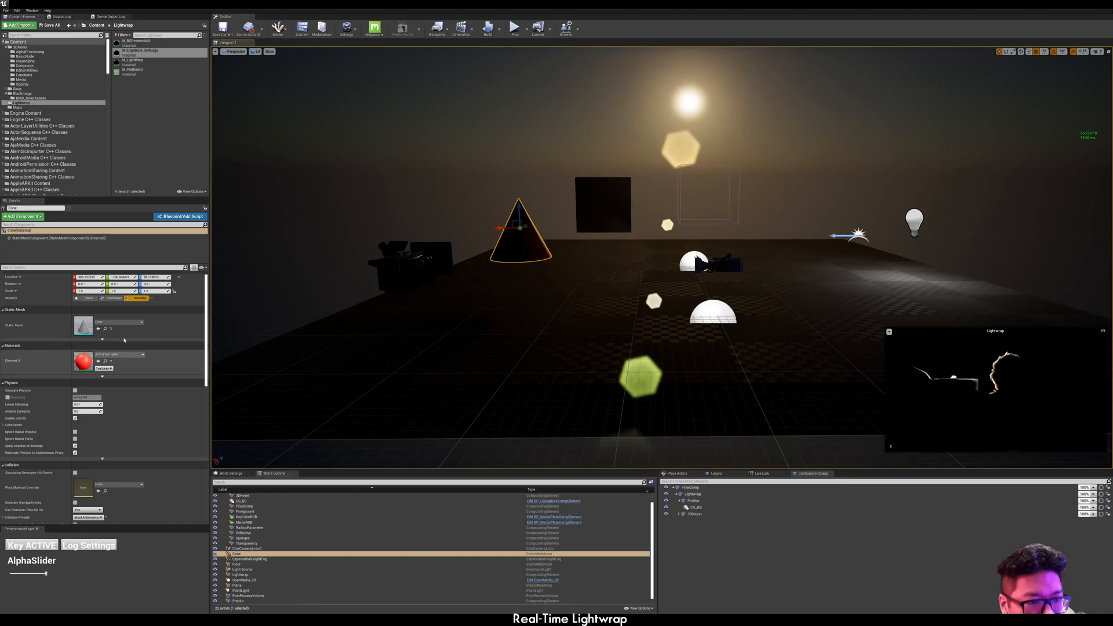
# On the Lightwrap element, feed the 3DKeyer keyed media into the M_Lightwrap transform pass inputs.
pyautogui.click(241, 573)
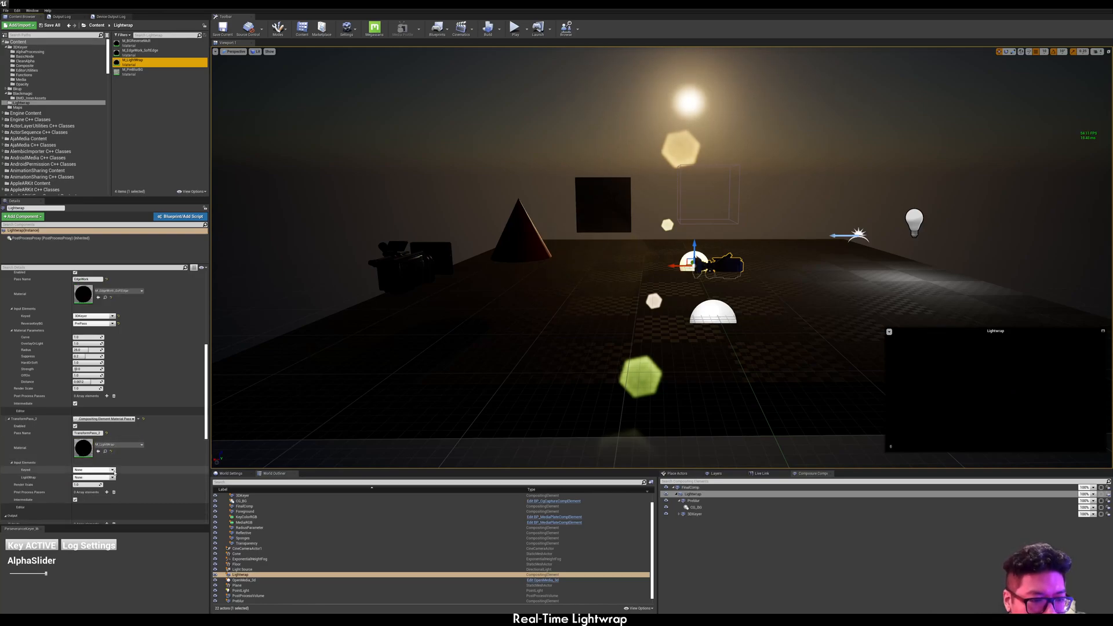
pyautogui.click(93, 470)
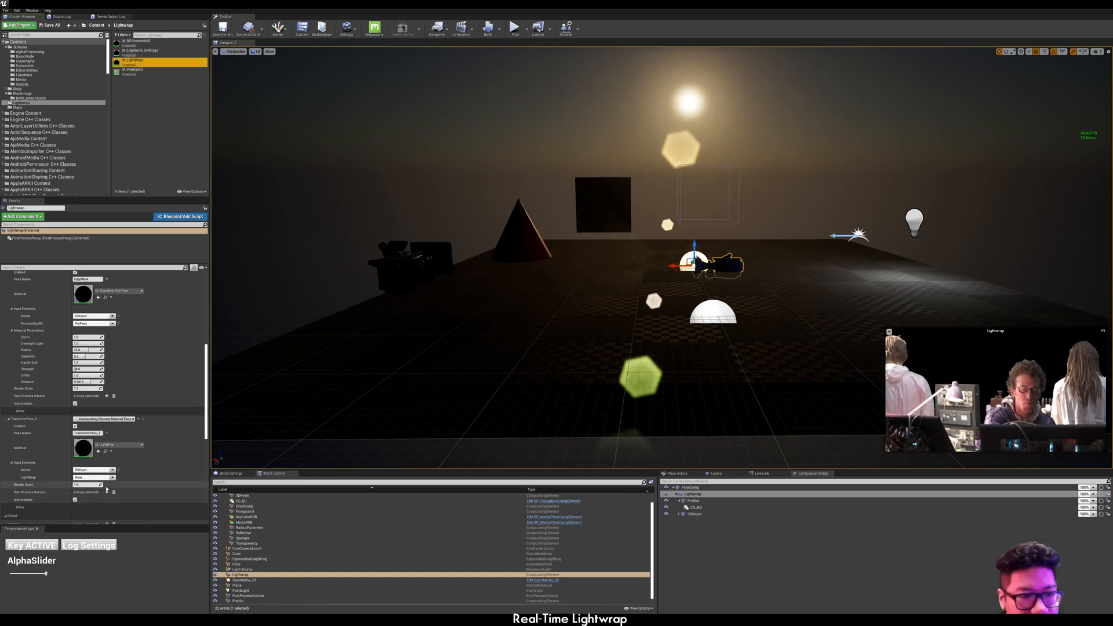
pyautogui.click(93, 476)
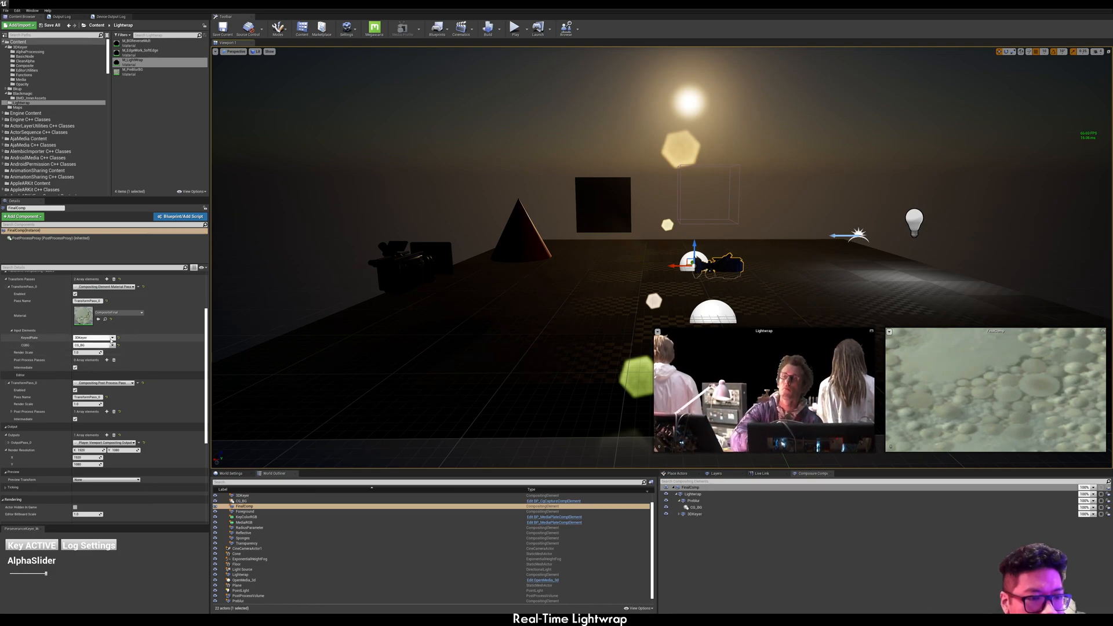
# Select FinalComp in the Composure panel and configure its material transform pass input elements.
pyautogui.click(93, 337)
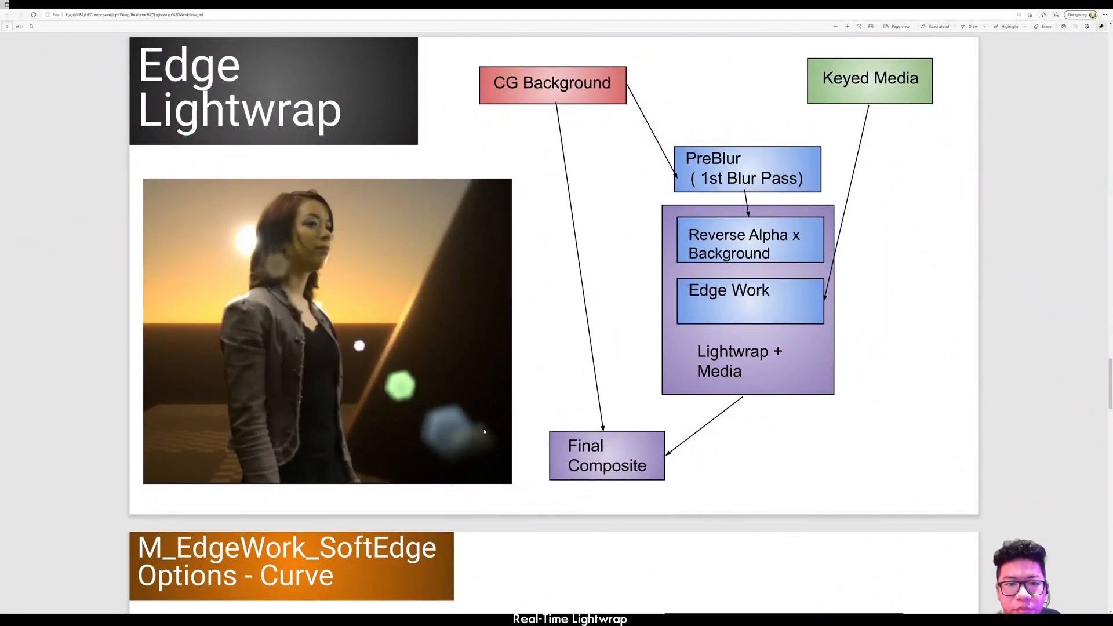
# Scroll the PDF through the M_EdgeWork_SoftEdge option slides down to the Credits slide.
pyautogui.scroll(-3)
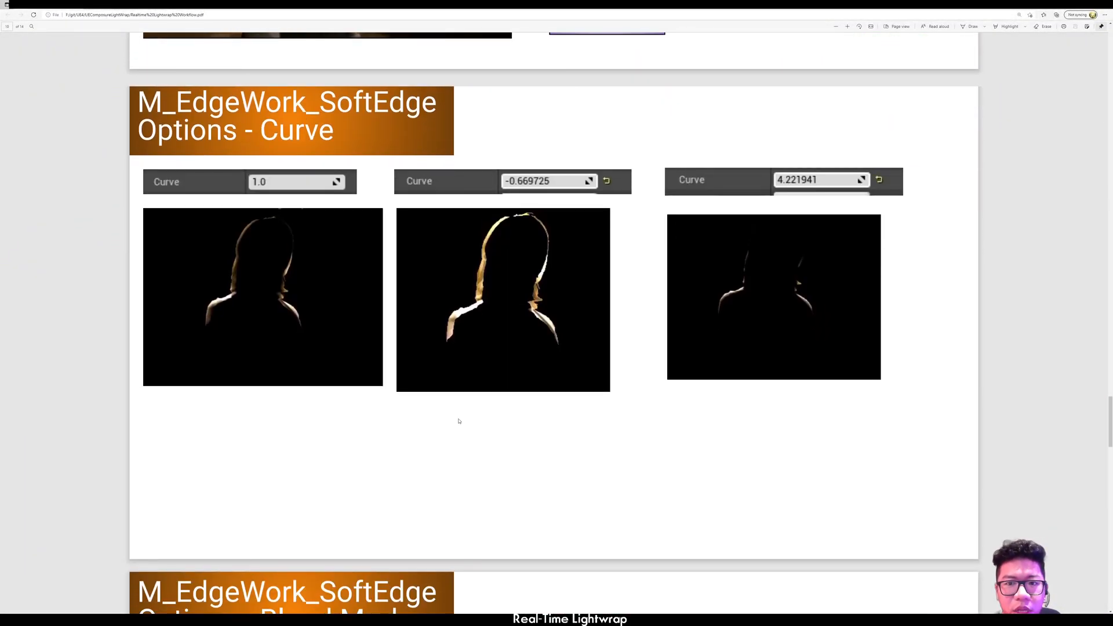
pyautogui.scroll(-3)
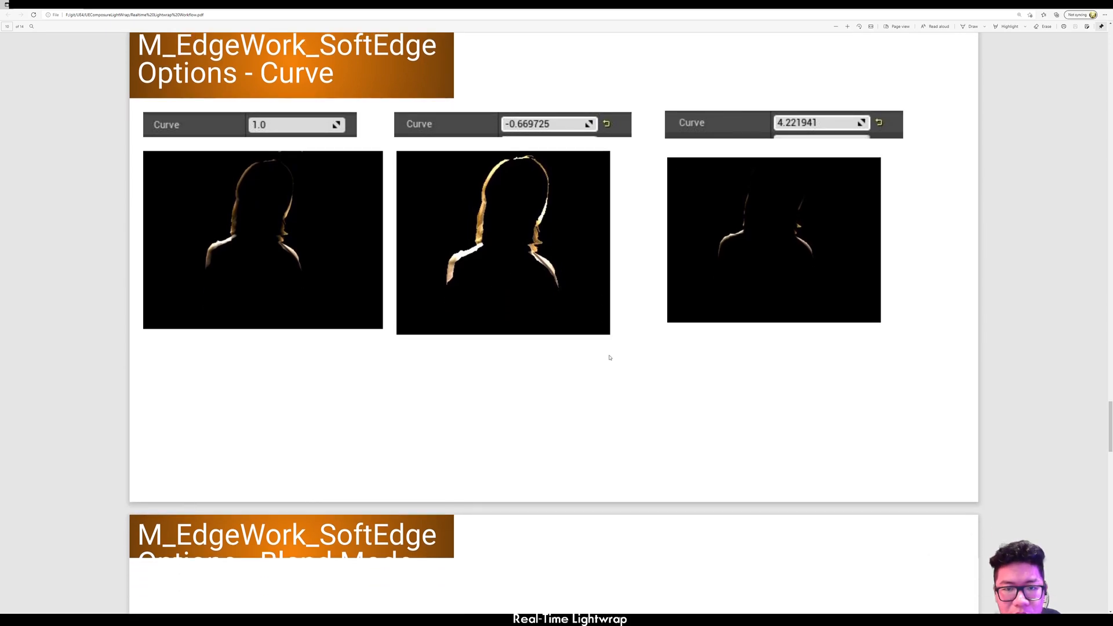
pyautogui.scroll(-3)
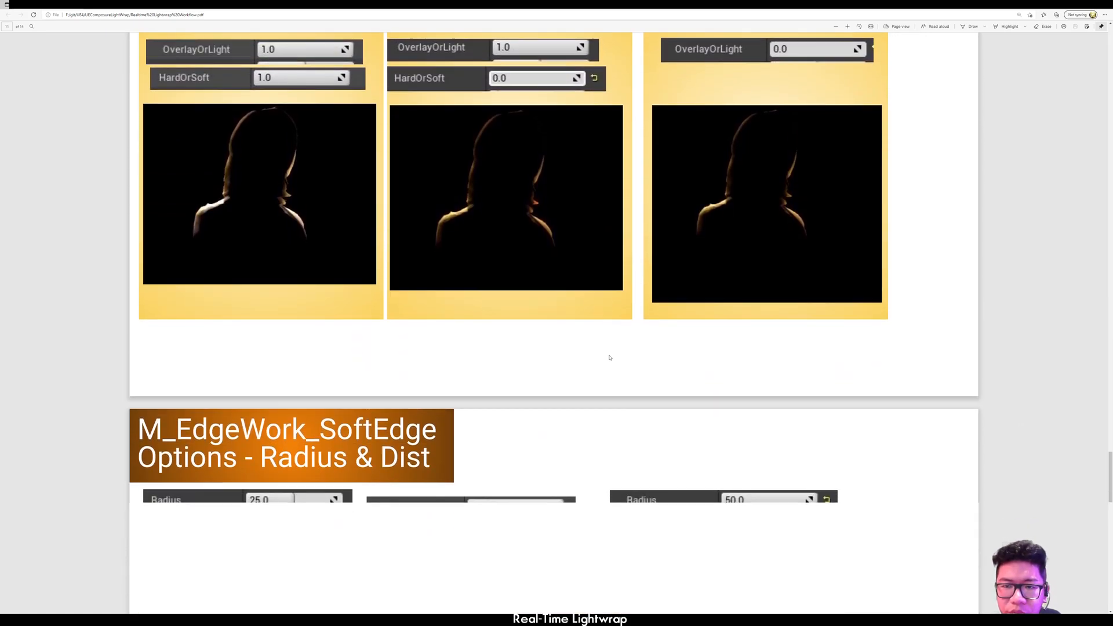
pyautogui.scroll(-3)
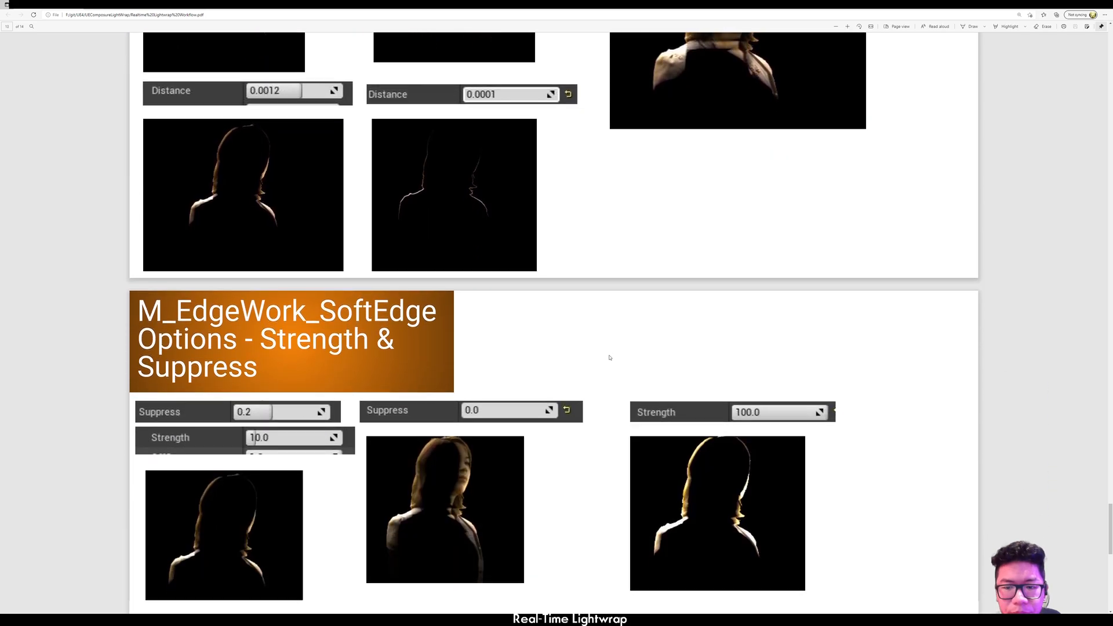
pyautogui.scroll(-3)
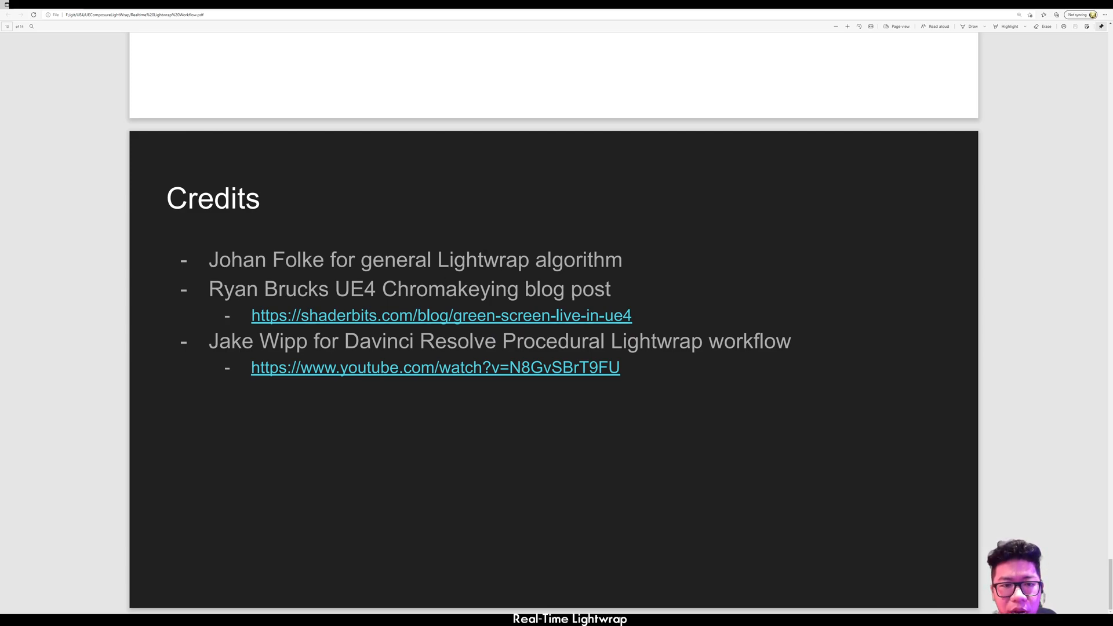
pyautogui.moveTo(414, 315)
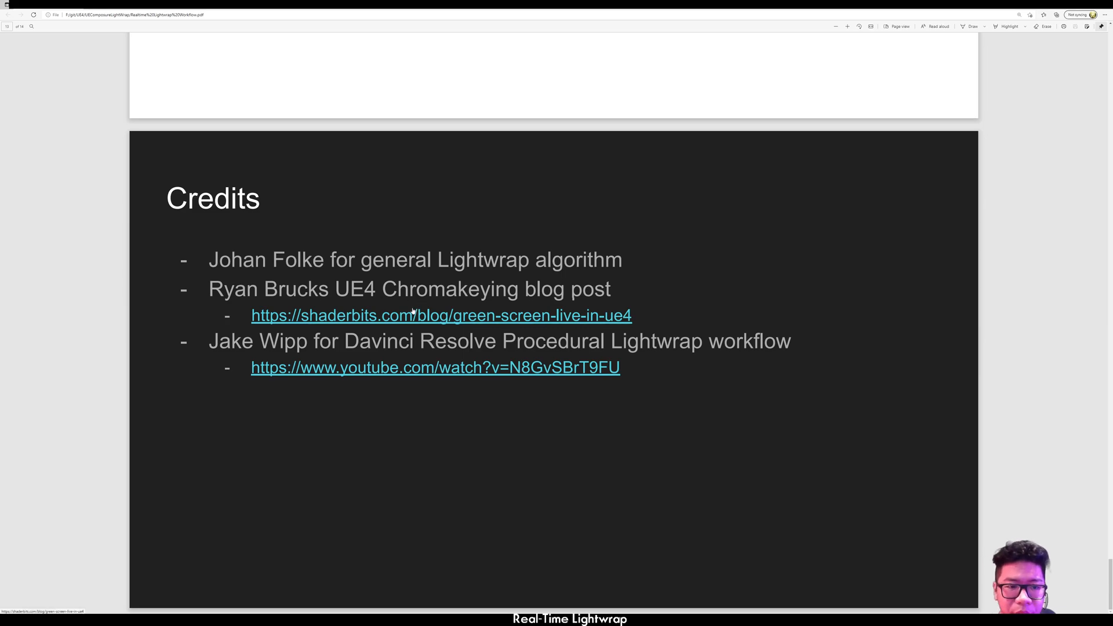